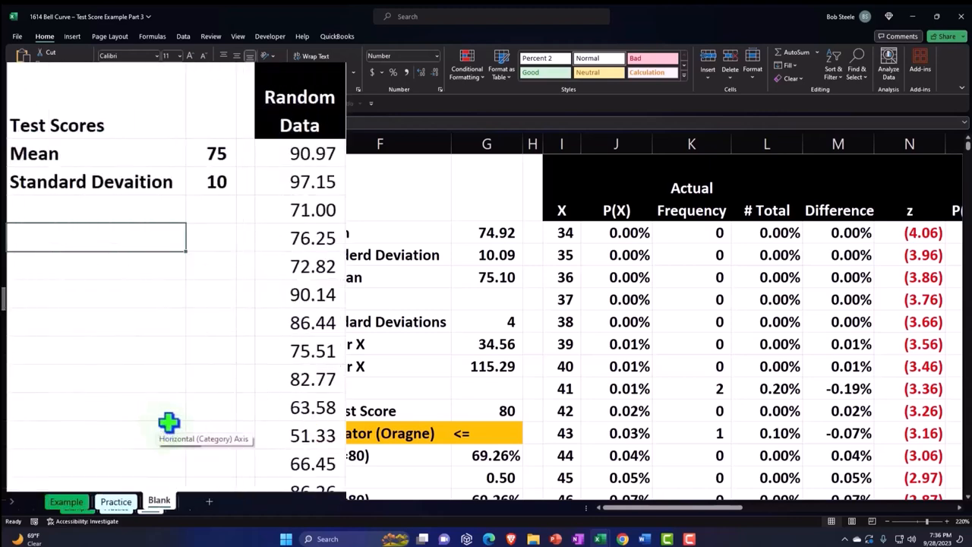
pyautogui.moveTo(161, 328)
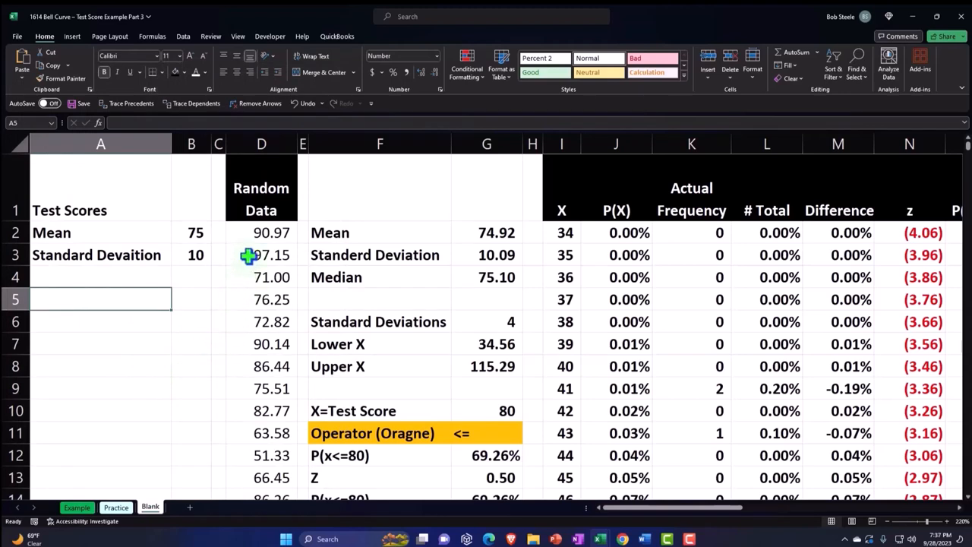
# Show the Data tab with its Data Analysis button, then return to the sheet's stats area.
pyautogui.click(261, 254)
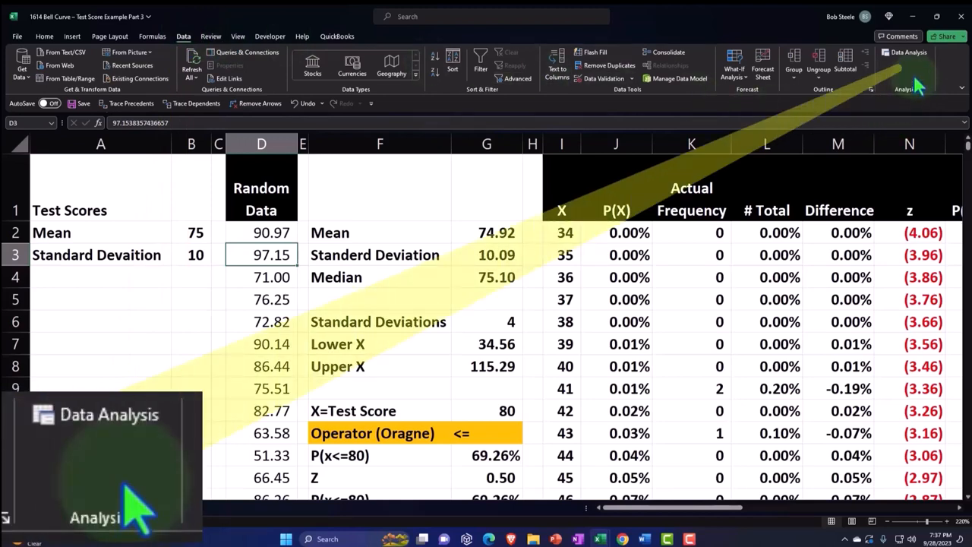
pyautogui.click(486, 298)
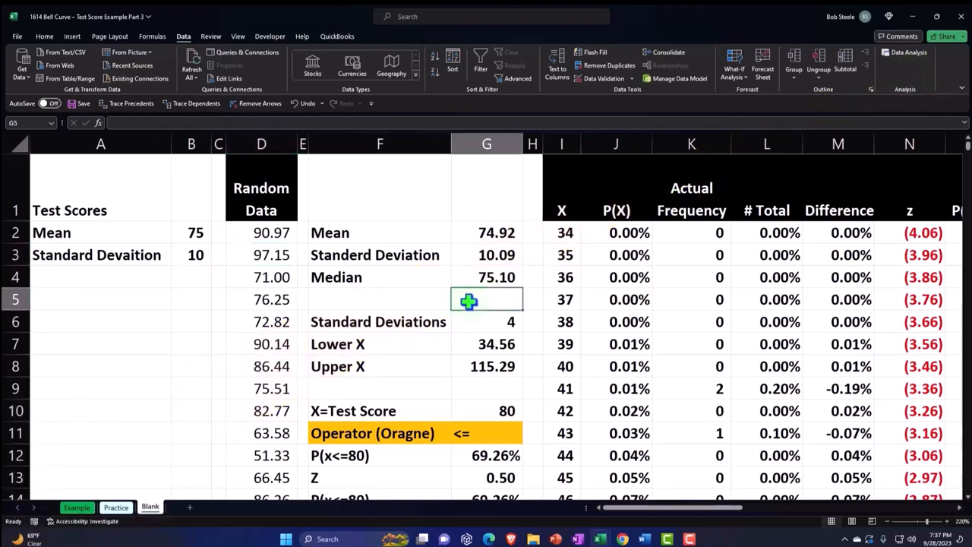
pyautogui.hscroll(3)
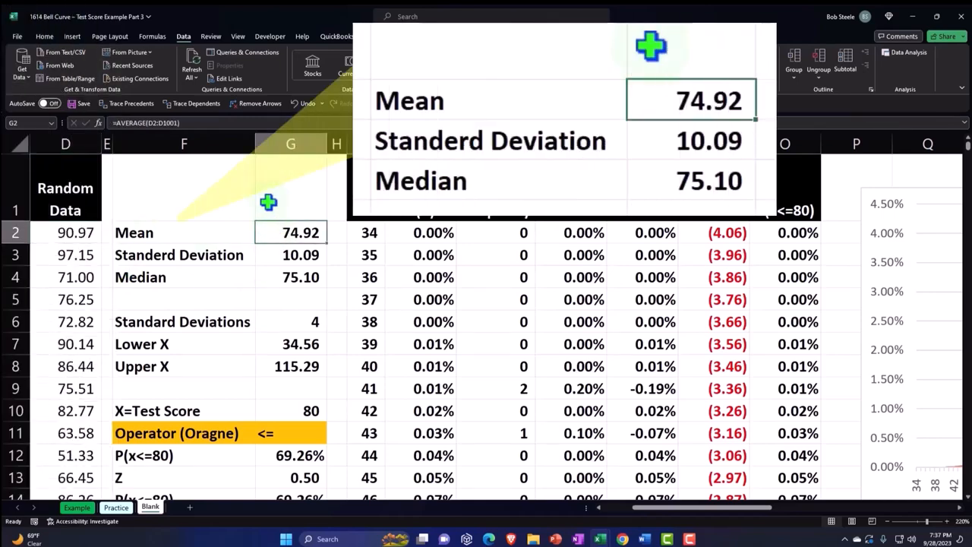
pyautogui.click(290, 255)
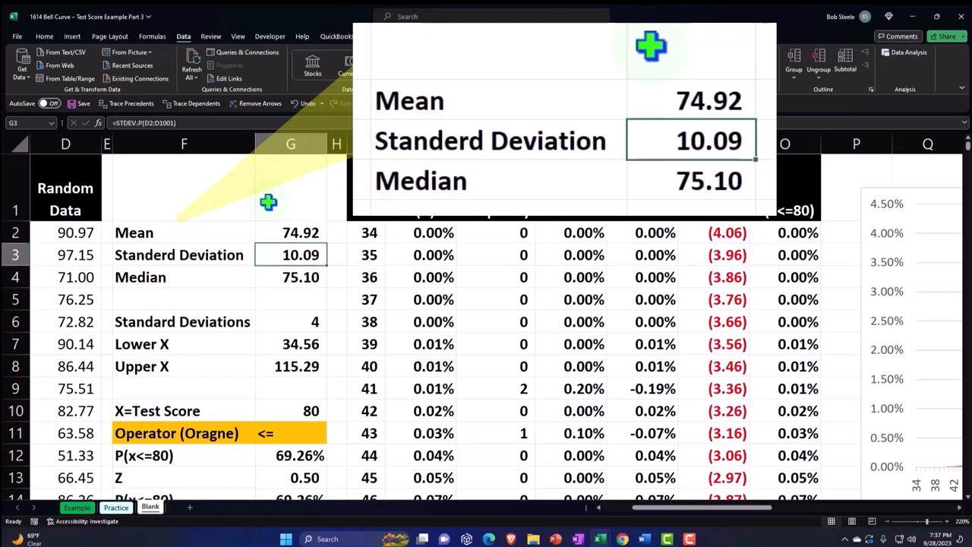
pyautogui.click(291, 276)
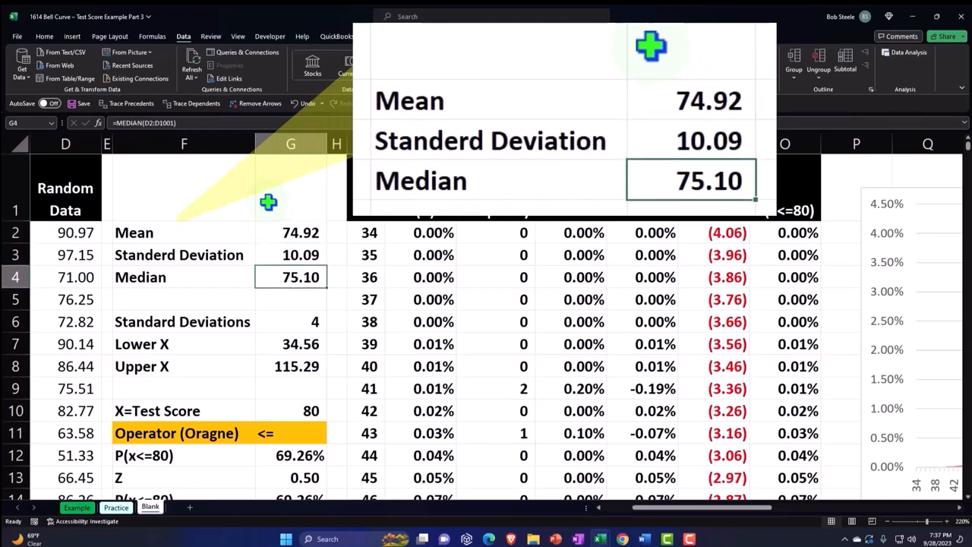
pyautogui.click(290, 232)
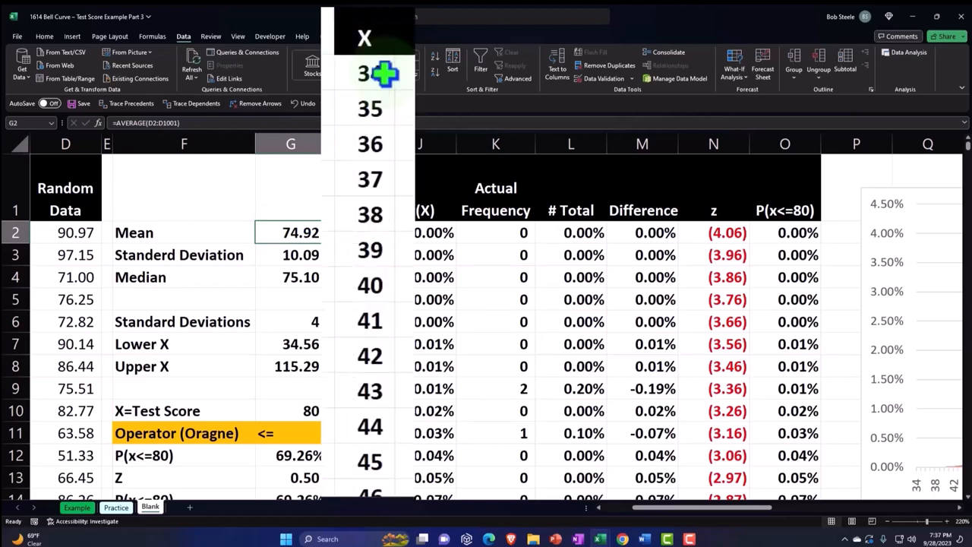
pyautogui.click(364, 73)
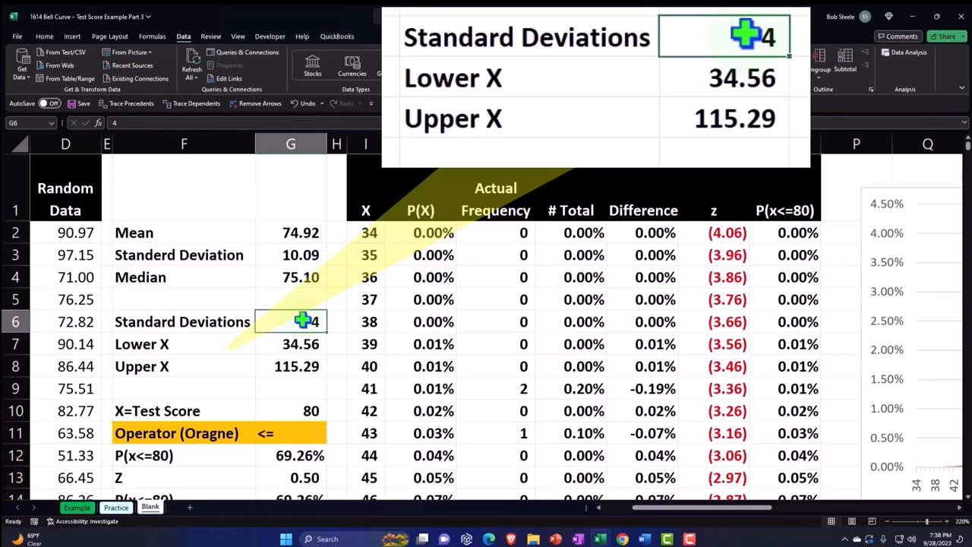
pyautogui.click(291, 344)
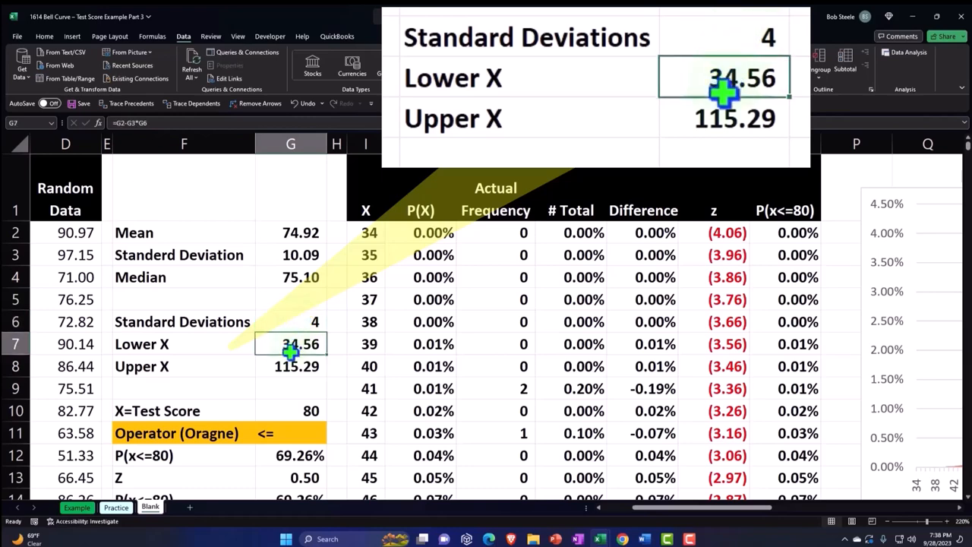
pyautogui.click(365, 233)
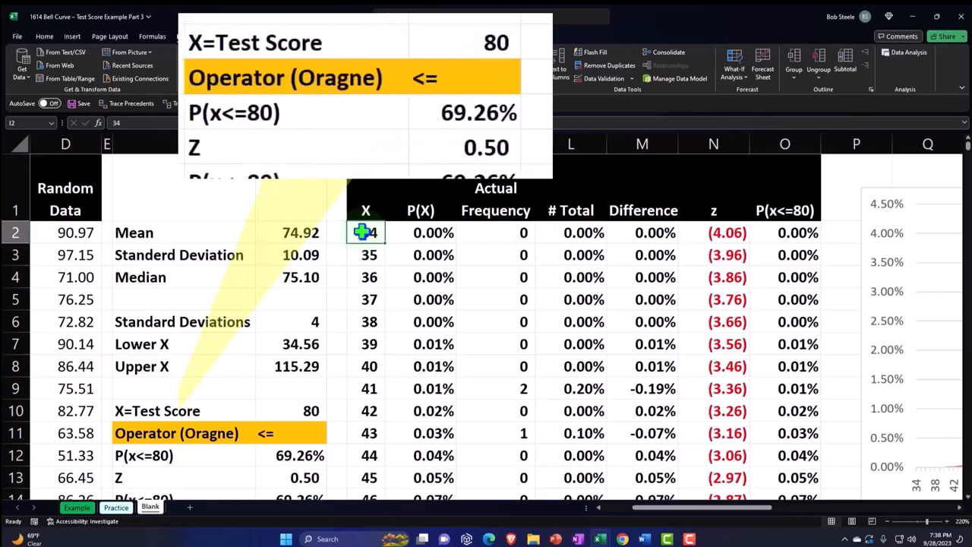
pyautogui.click(311, 411)
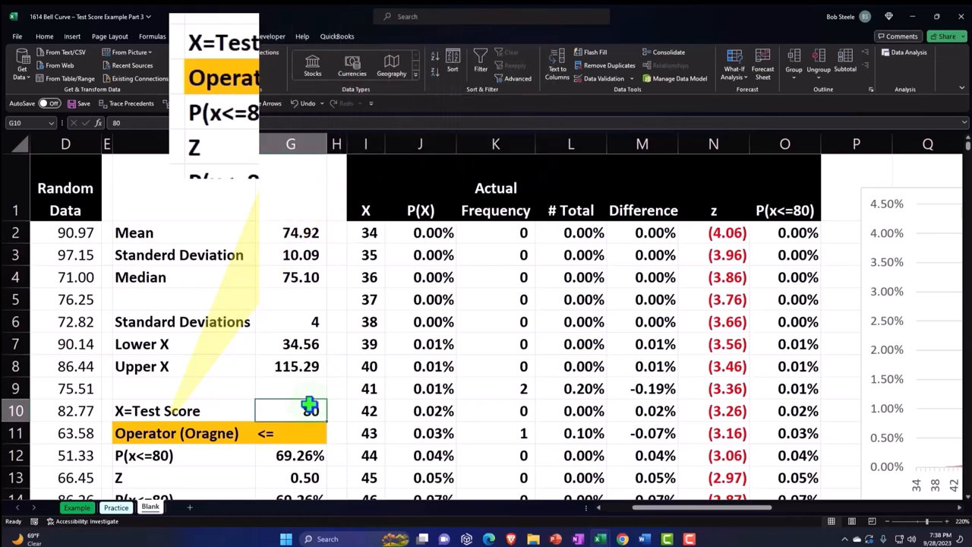
pyautogui.click(183, 36)
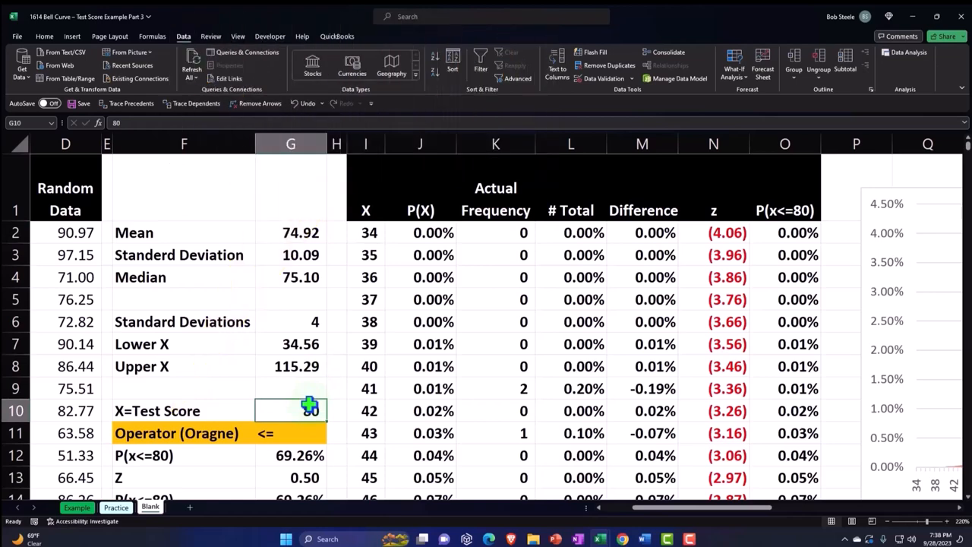
pyautogui.moveTo(418, 234)
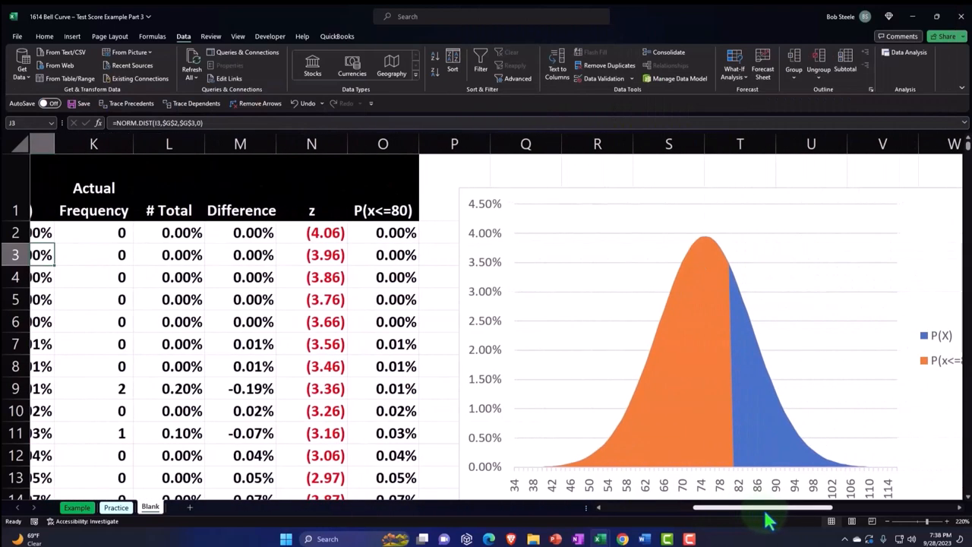
# Select the bell-curve chart, browse the Insert tab's Area chart types, then scroll back left.
pyautogui.click(764, 410)
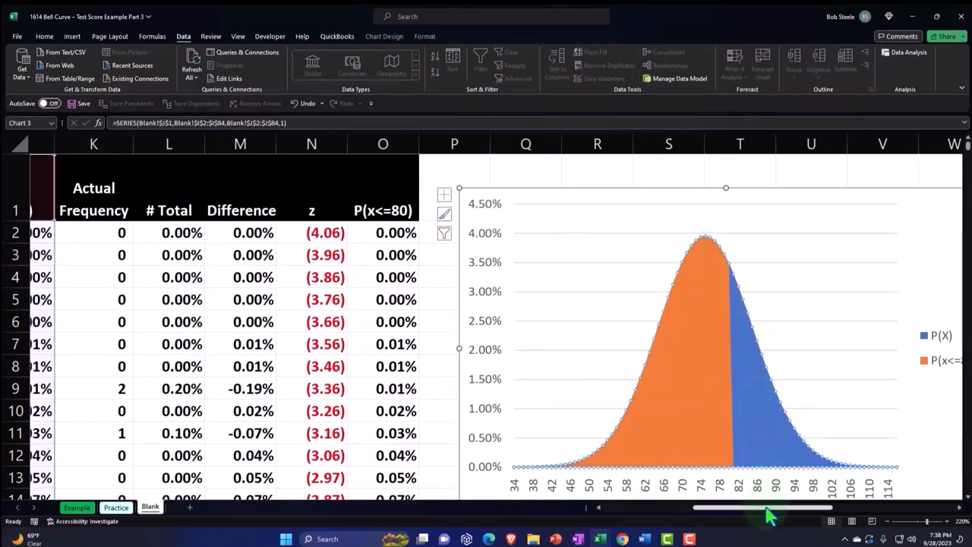
pyautogui.click(72, 36)
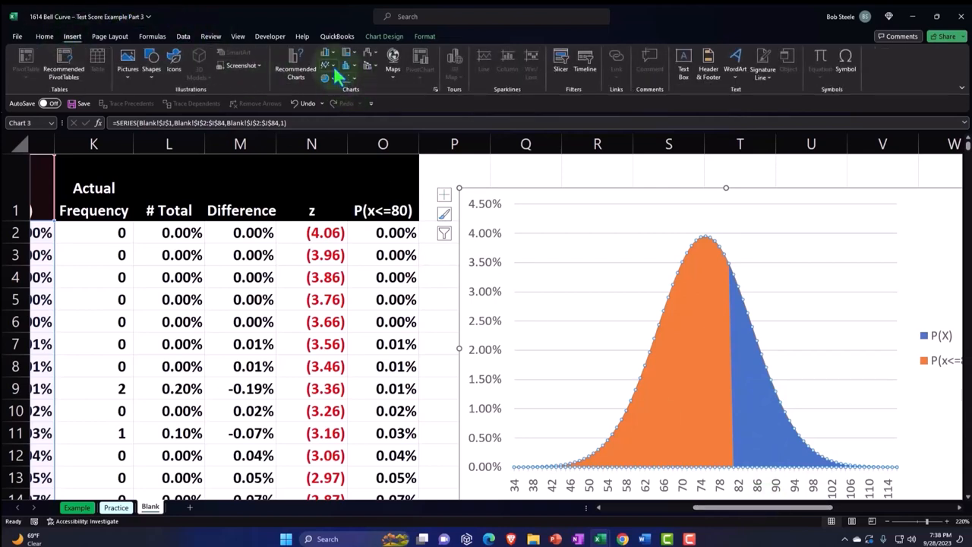
pyautogui.click(328, 57)
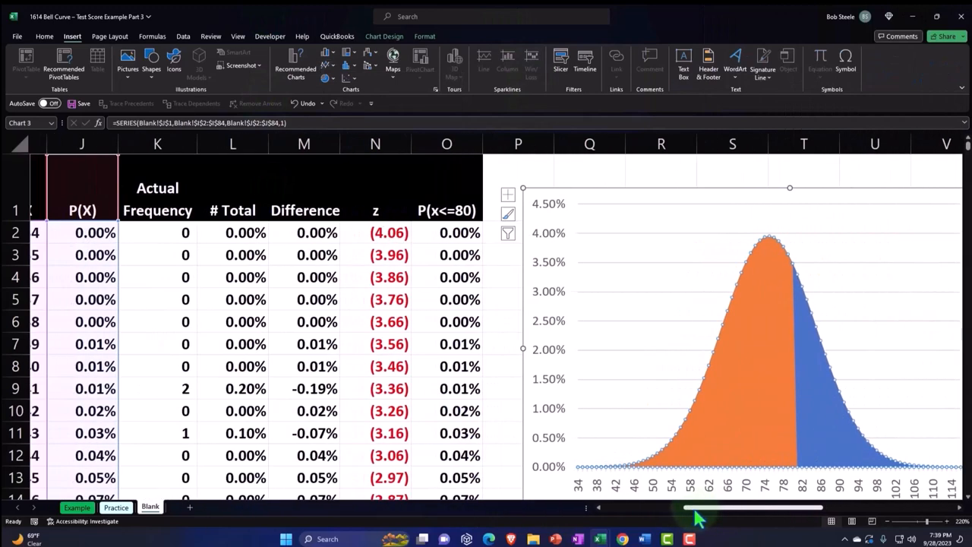
pyautogui.hscroll(-3)
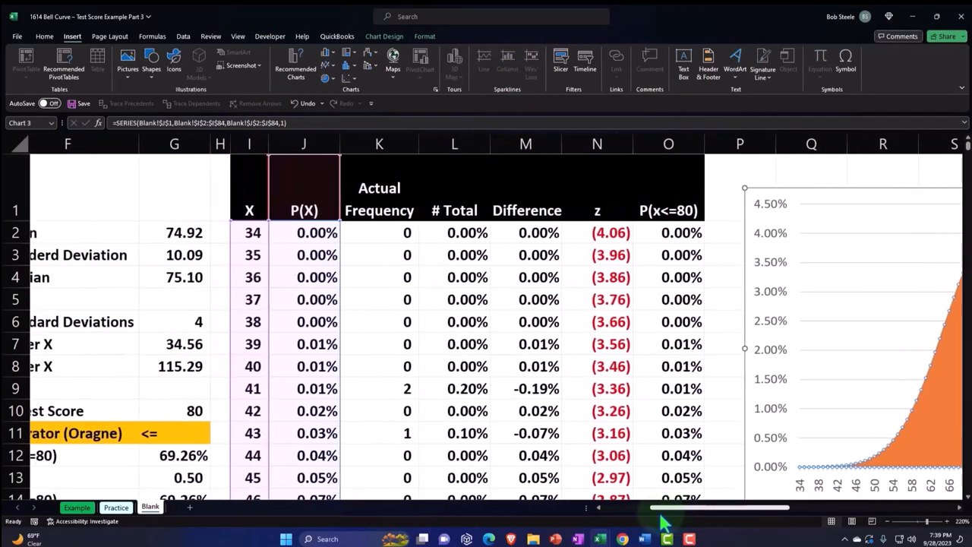
pyautogui.hscroll(-3)
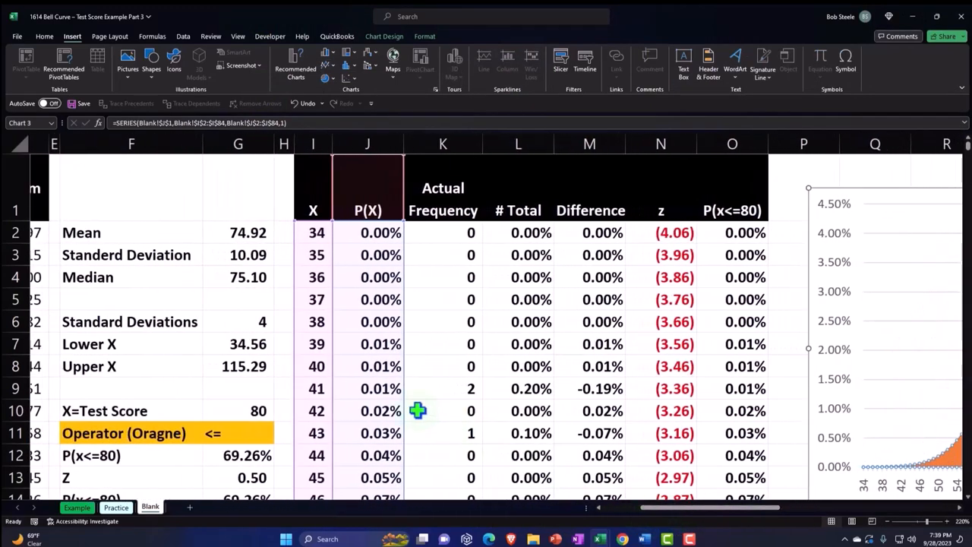
pyautogui.click(237, 366)
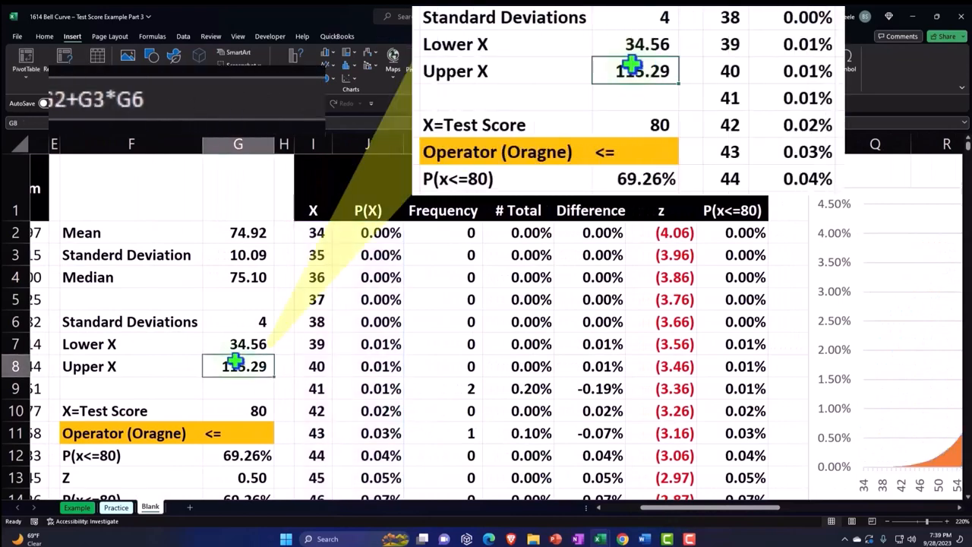
pyautogui.scroll(-3)
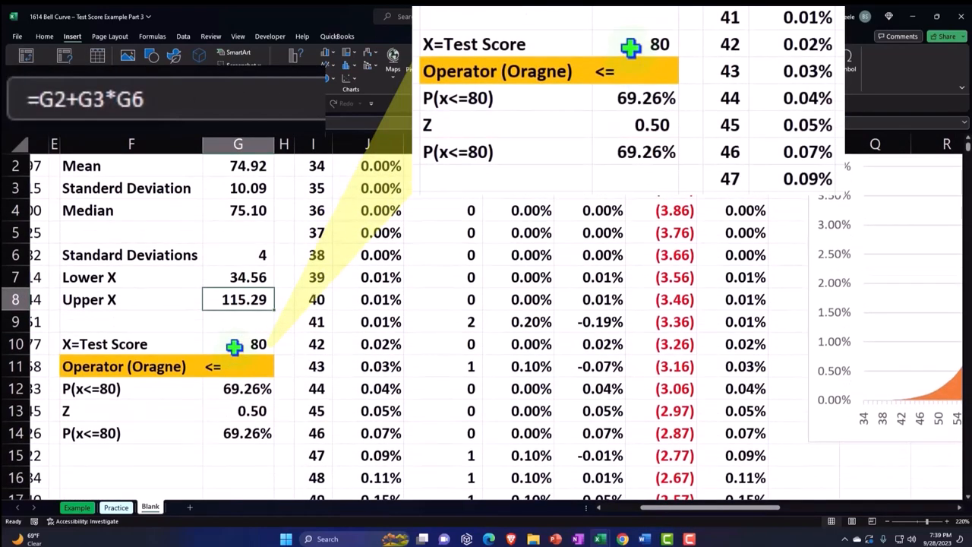
pyautogui.click(238, 344)
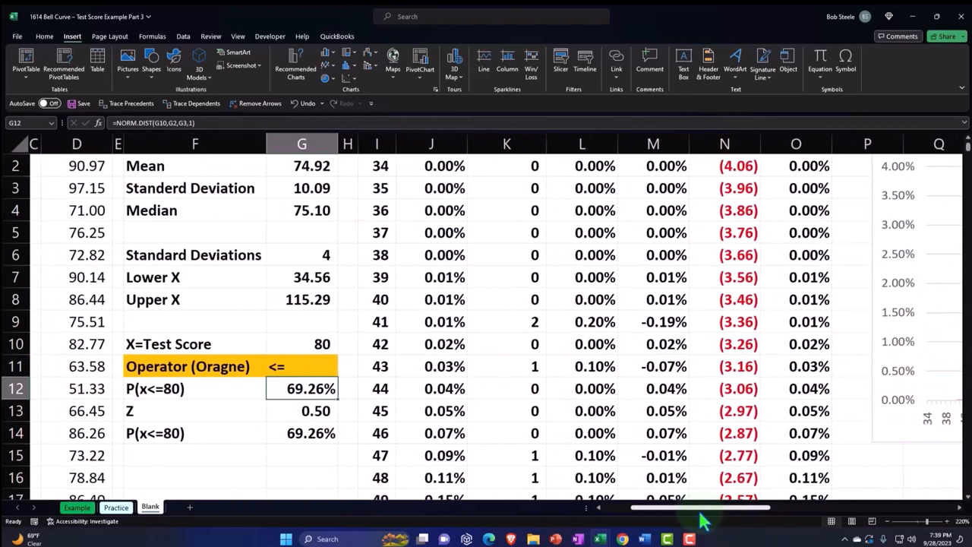
pyautogui.scroll(-3)
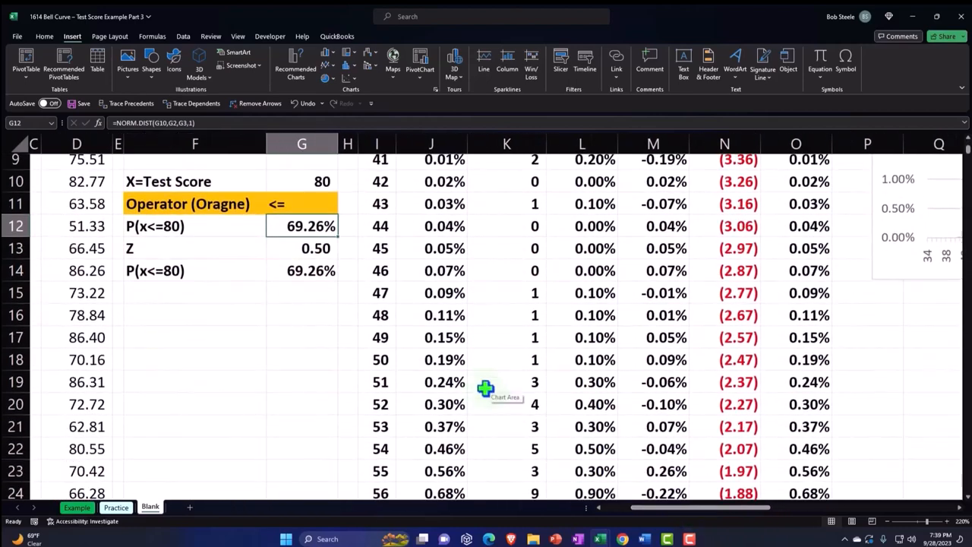
pyautogui.scroll(-3)
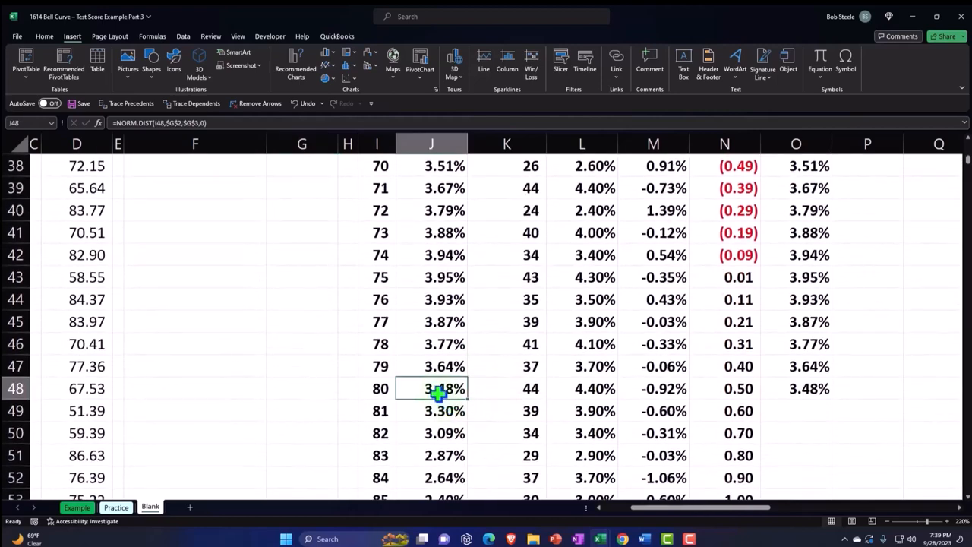
pyautogui.click(377, 388)
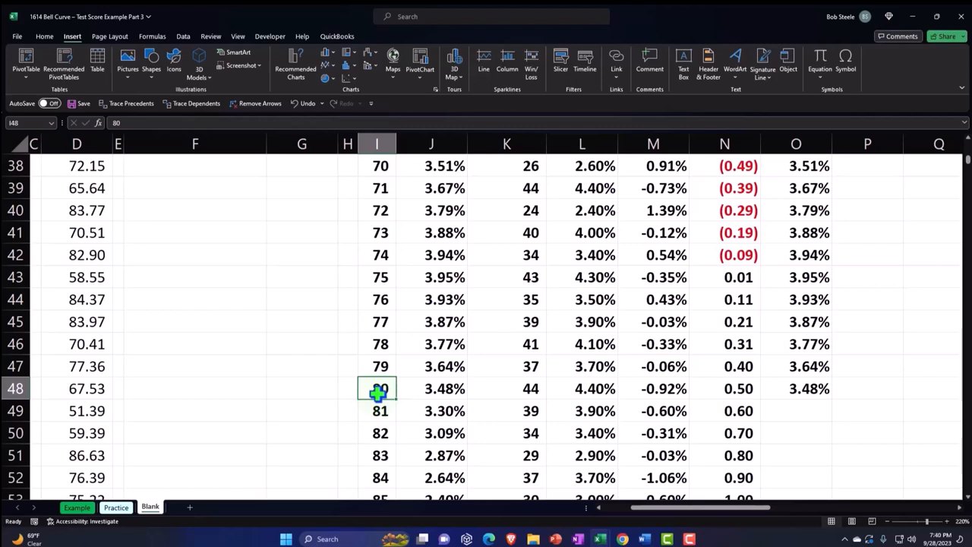
pyautogui.click(430, 388)
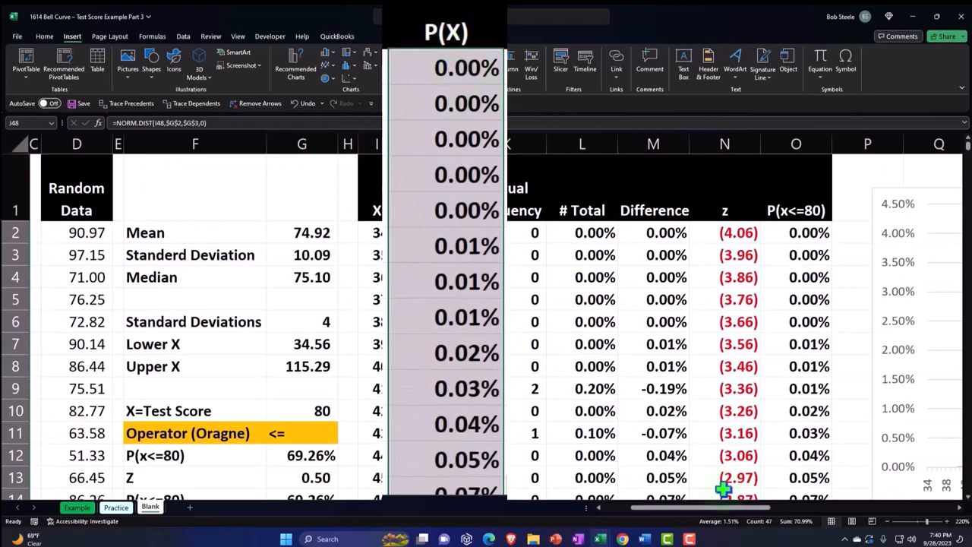
pyautogui.moveTo(797, 535)
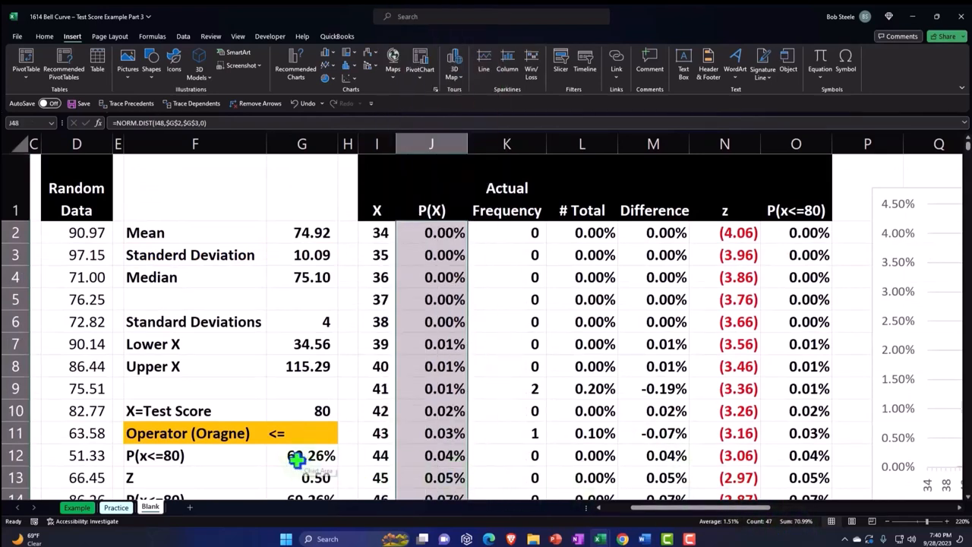
pyautogui.click(302, 455)
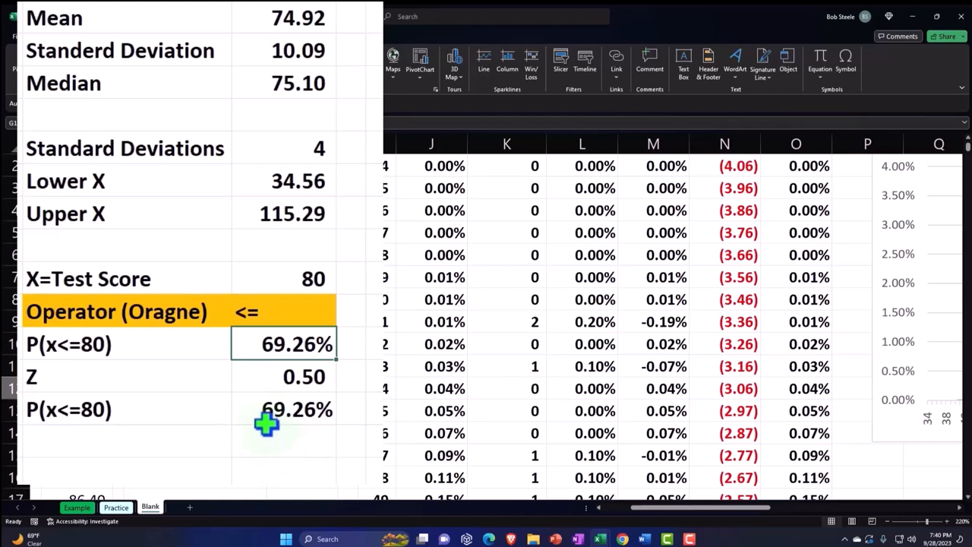
pyautogui.click(281, 376)
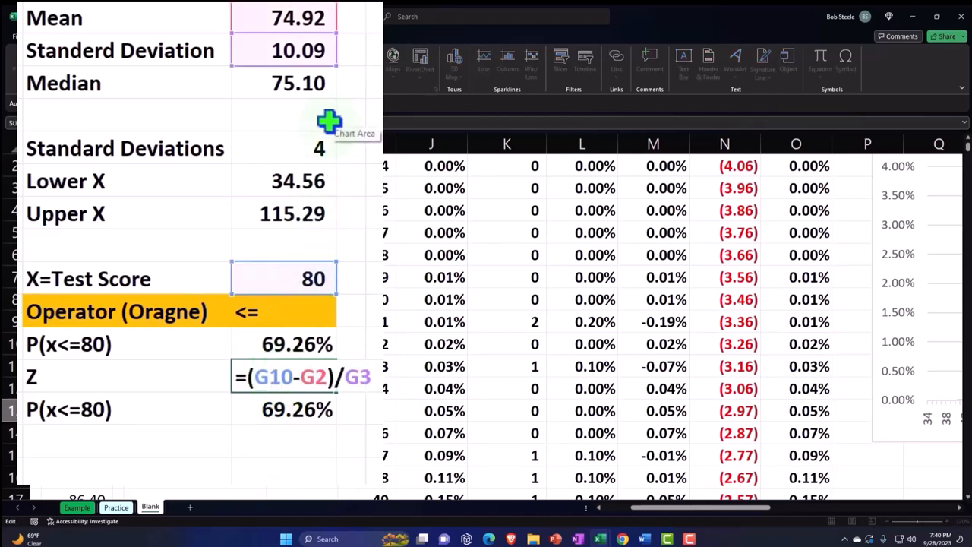
pyautogui.moveTo(333, 263)
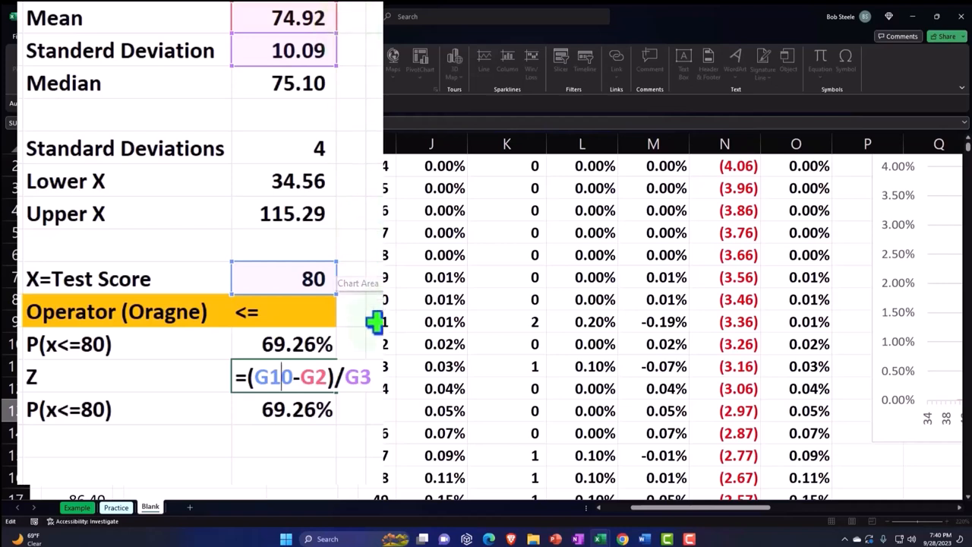
pyautogui.moveTo(350, 68)
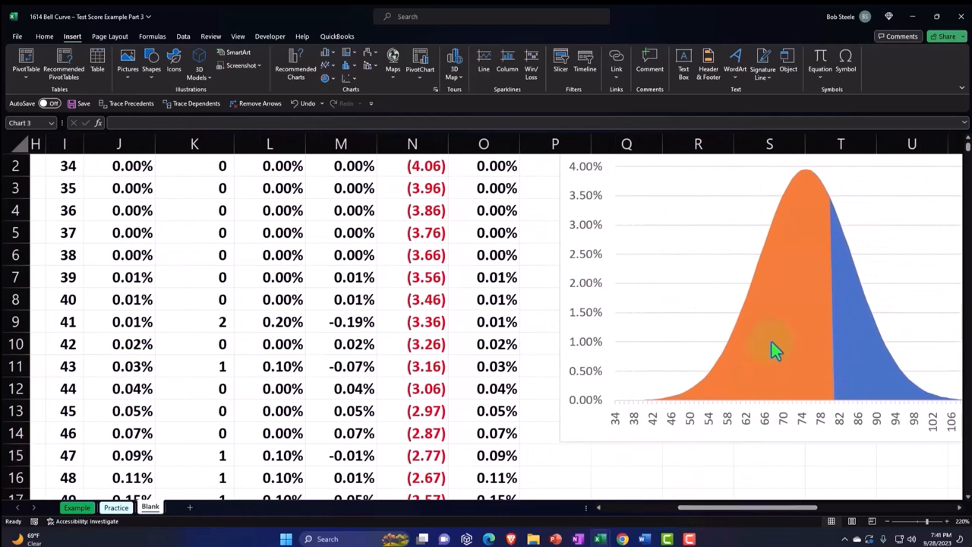
pyautogui.click(774, 350)
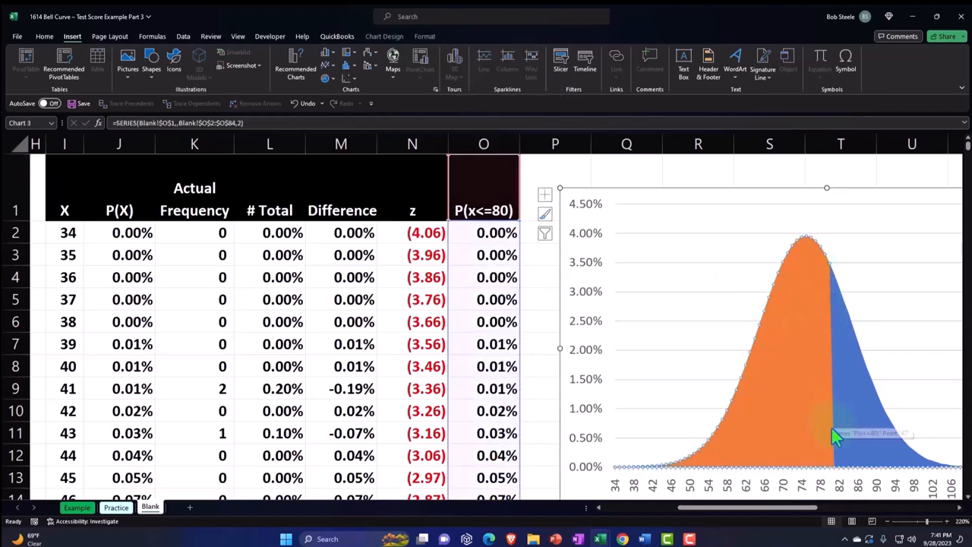
pyautogui.moveTo(836, 437)
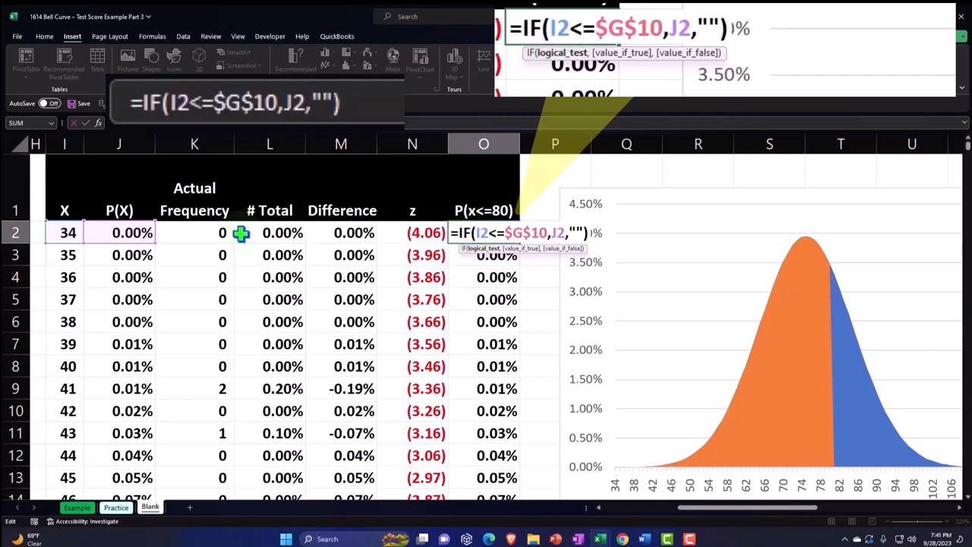
pyautogui.moveTo(351, 232)
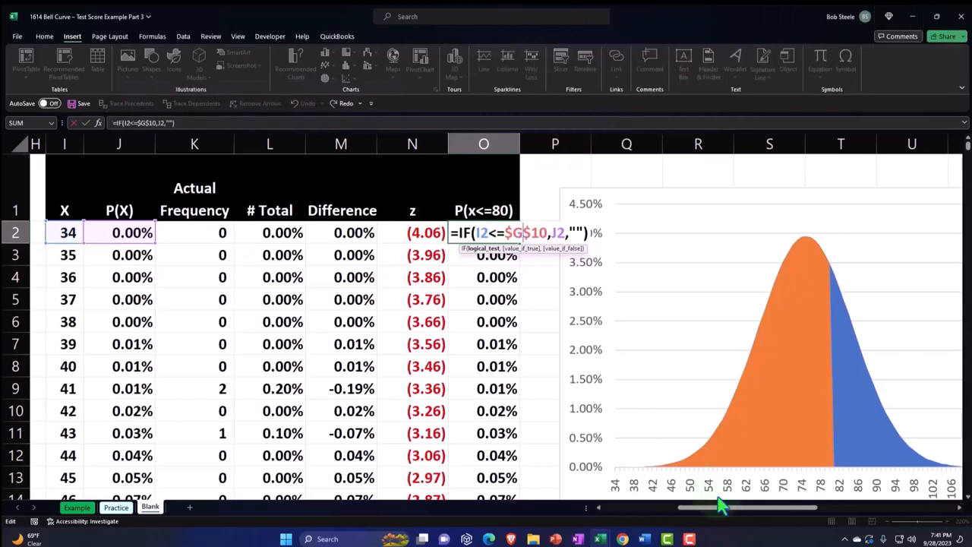
pyautogui.hscroll(-3)
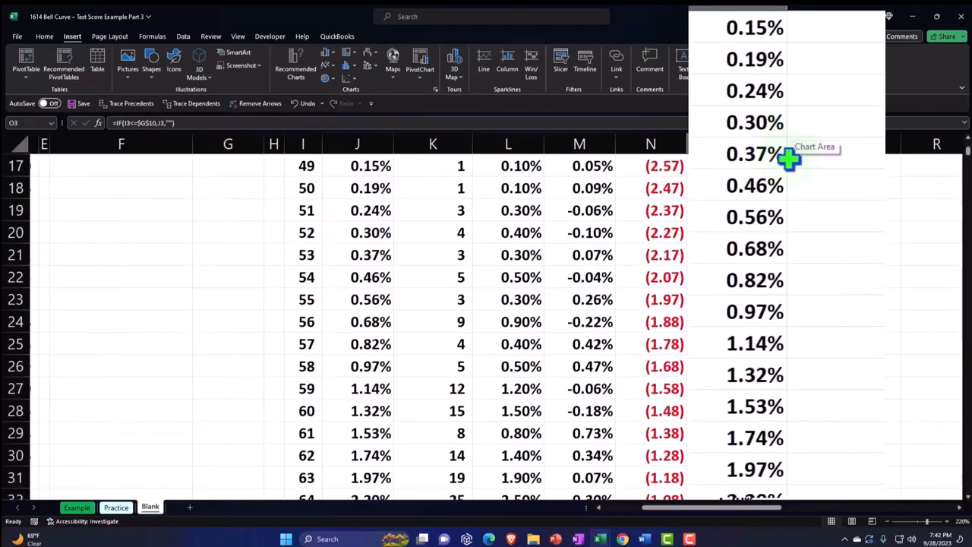
pyautogui.scroll(-3)
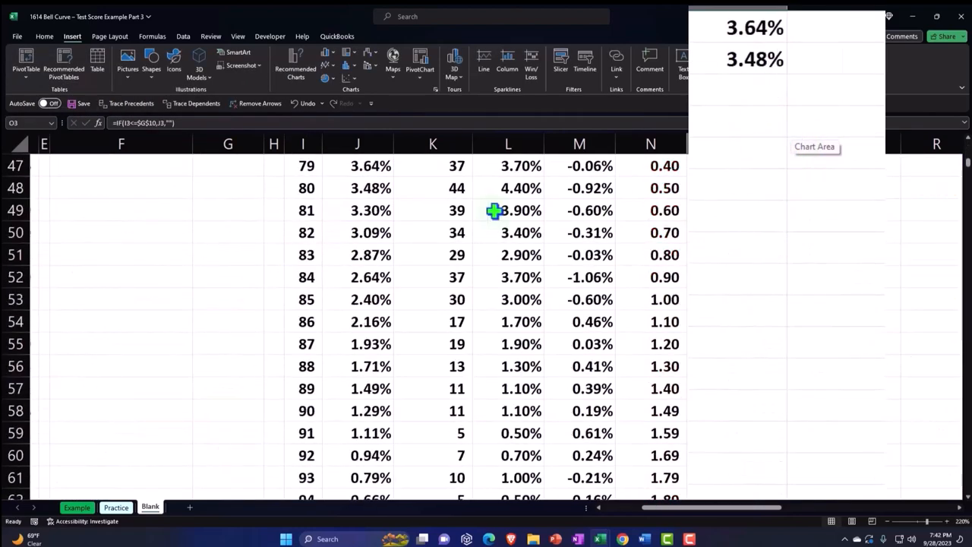
pyautogui.moveTo(757, 347)
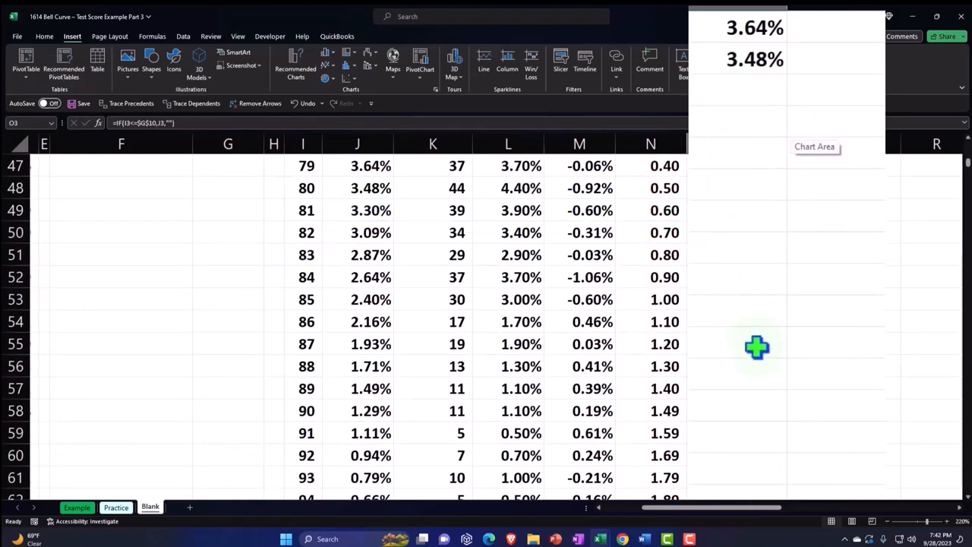
pyautogui.scroll(3)
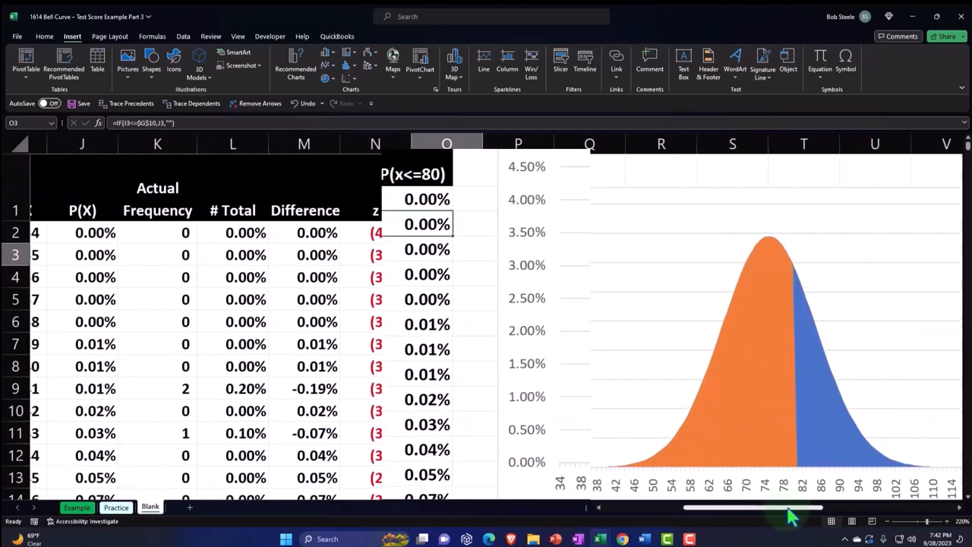
pyautogui.click(638, 364)
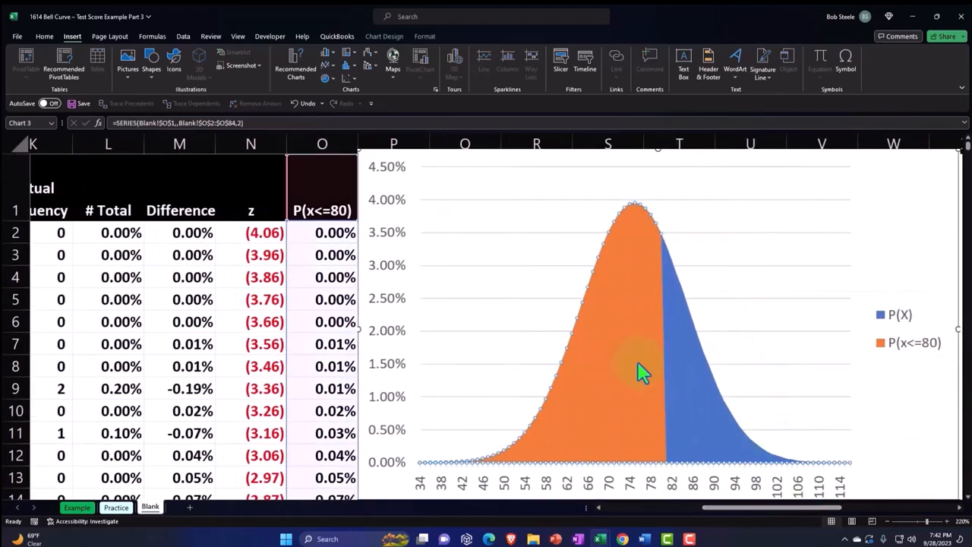
pyautogui.moveTo(655, 266)
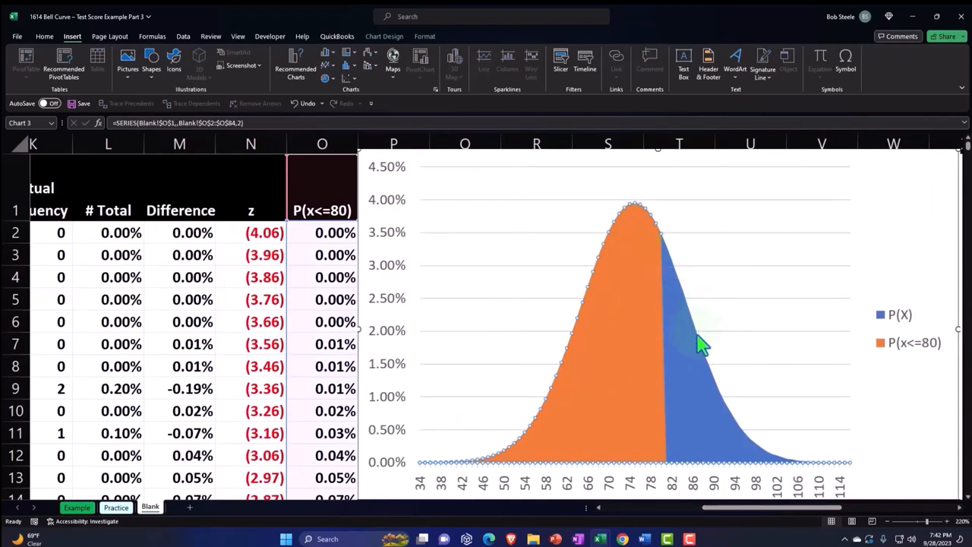
pyautogui.click(634, 357)
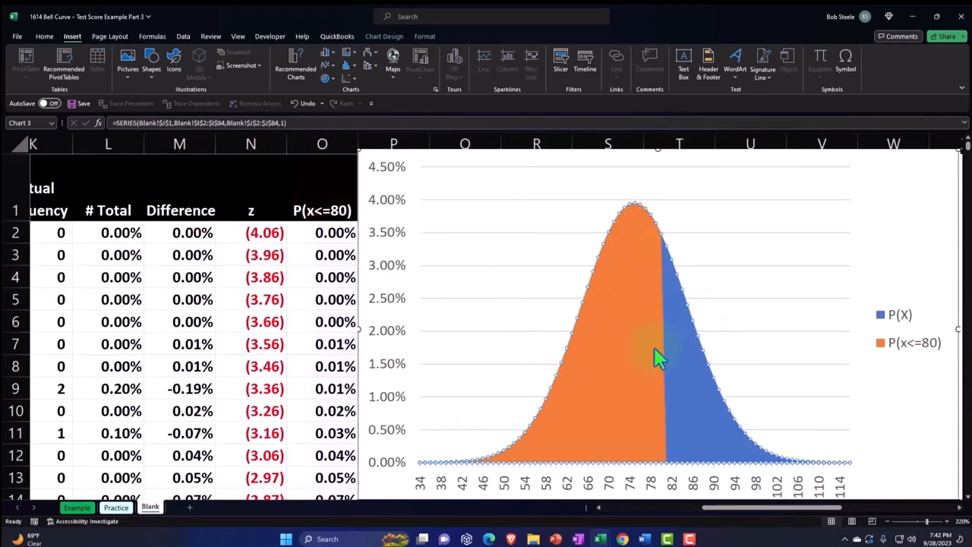
pyautogui.click(649, 288)
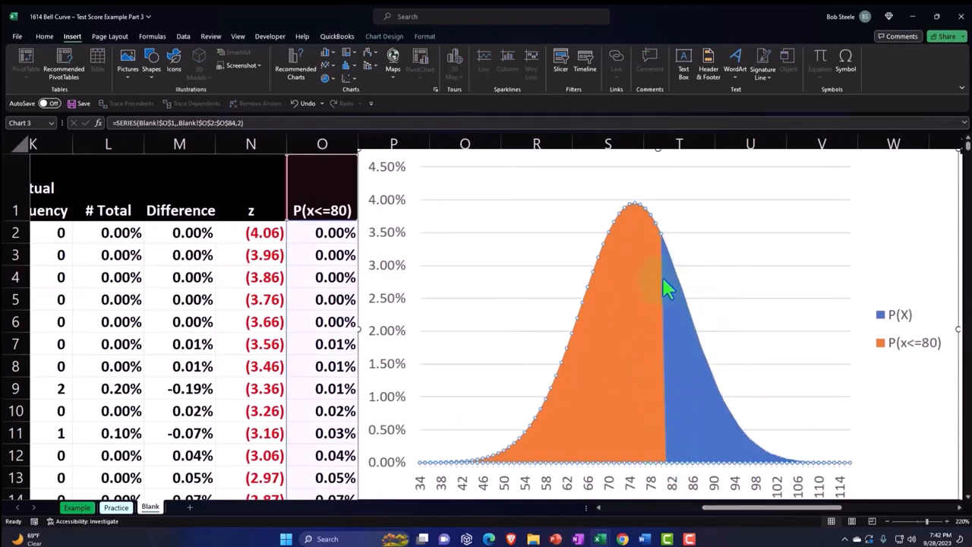
pyautogui.click(661, 296)
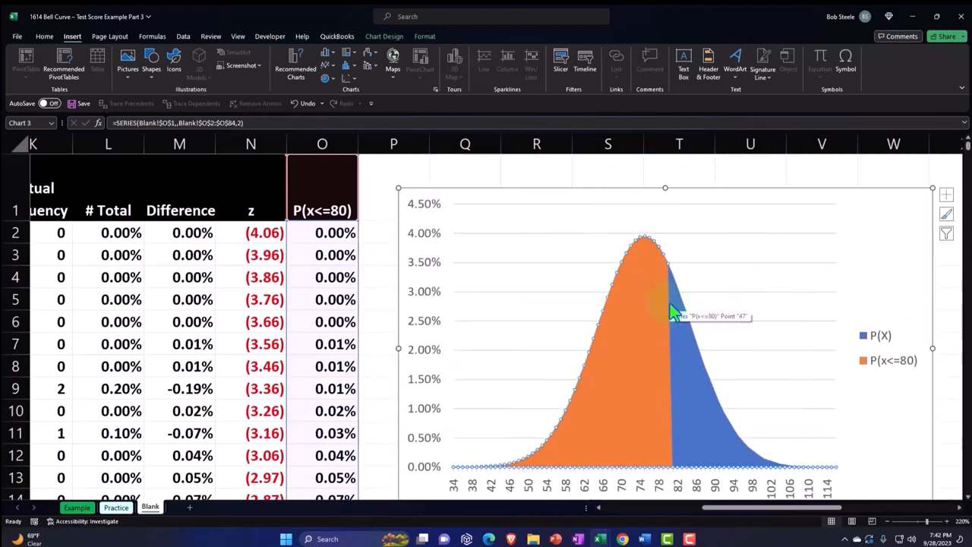
pyautogui.click(322, 187)
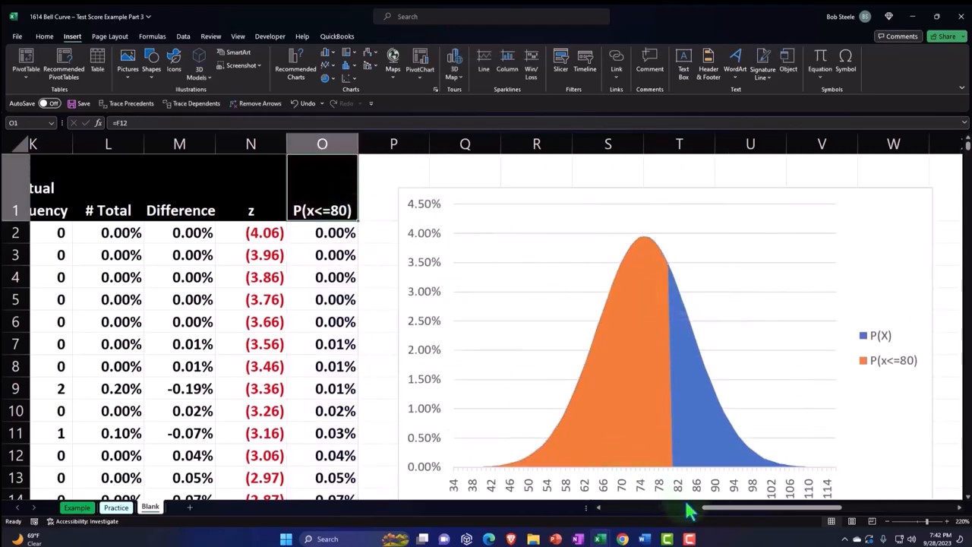
pyautogui.hscroll(-3)
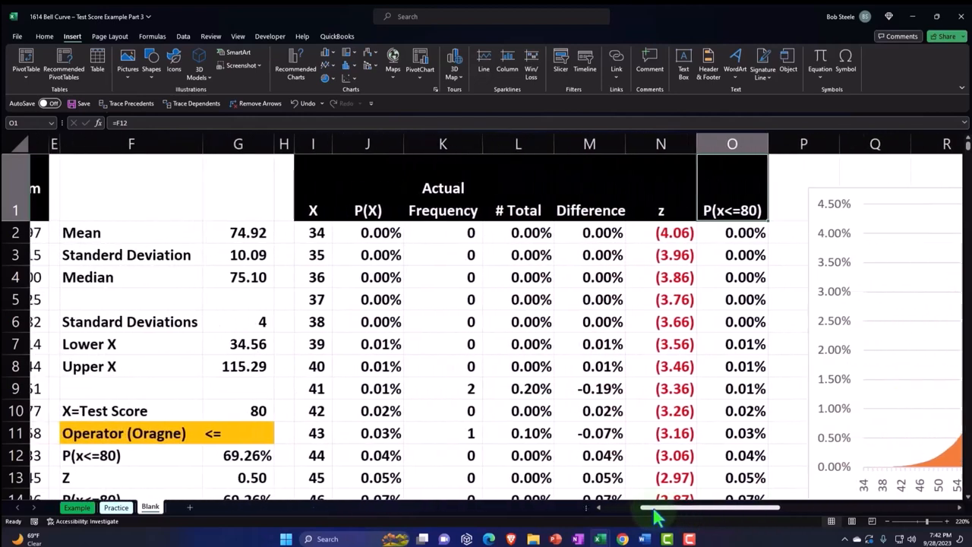
# Enter the 'Operator' label in the new row and apply the header formatting with Format Painter.
pyautogui.hscroll(-3)
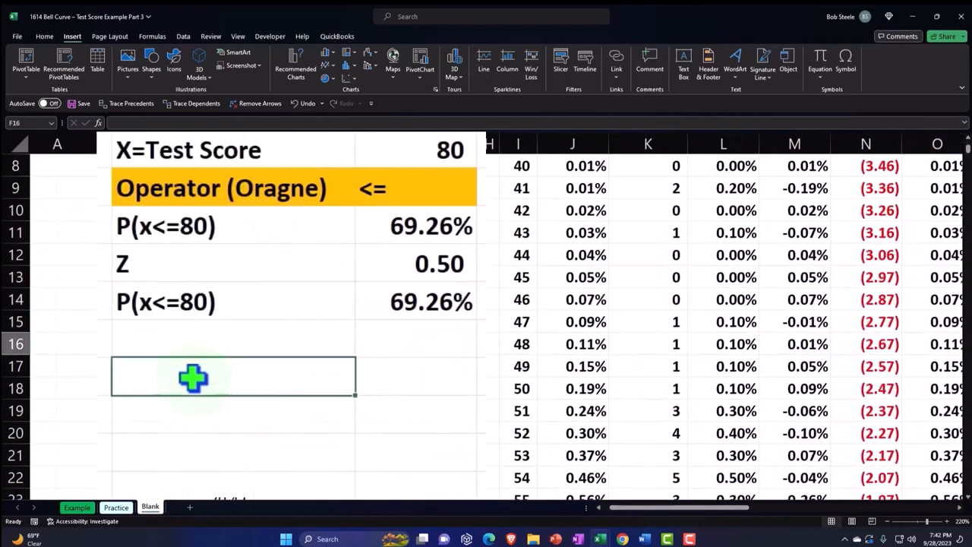
pyautogui.write('Operator')
pyautogui.click(415, 344)
pyautogui.write('>')
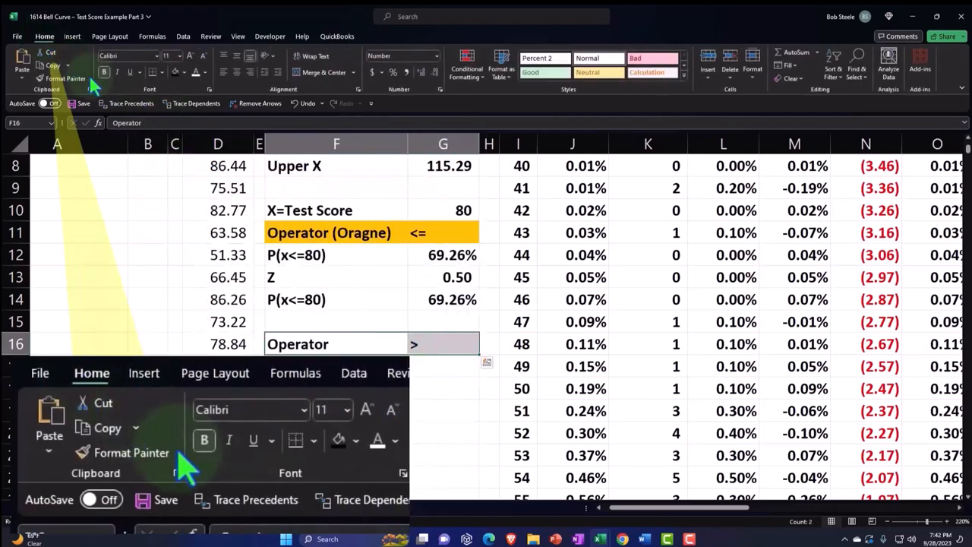
pyautogui.click(205, 72)
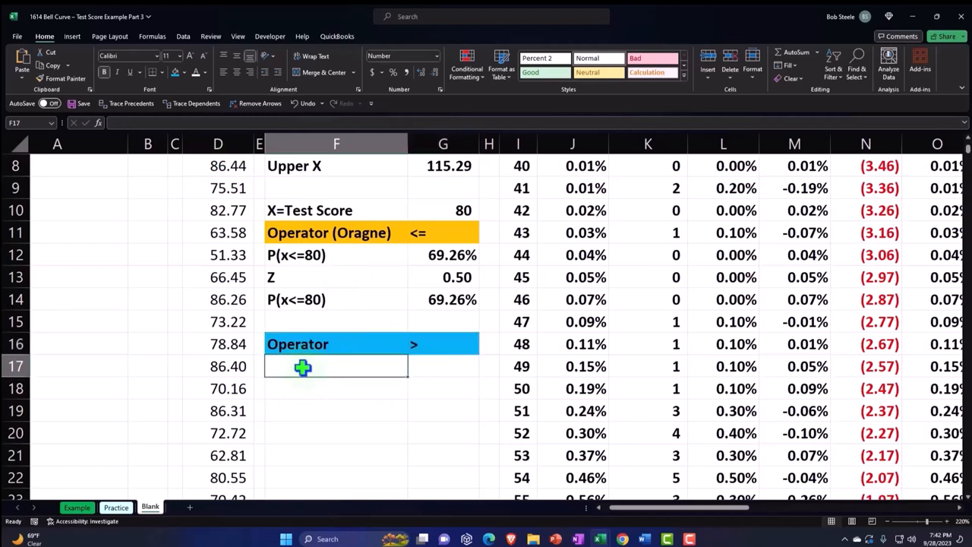
pyautogui.moveTo(417, 246)
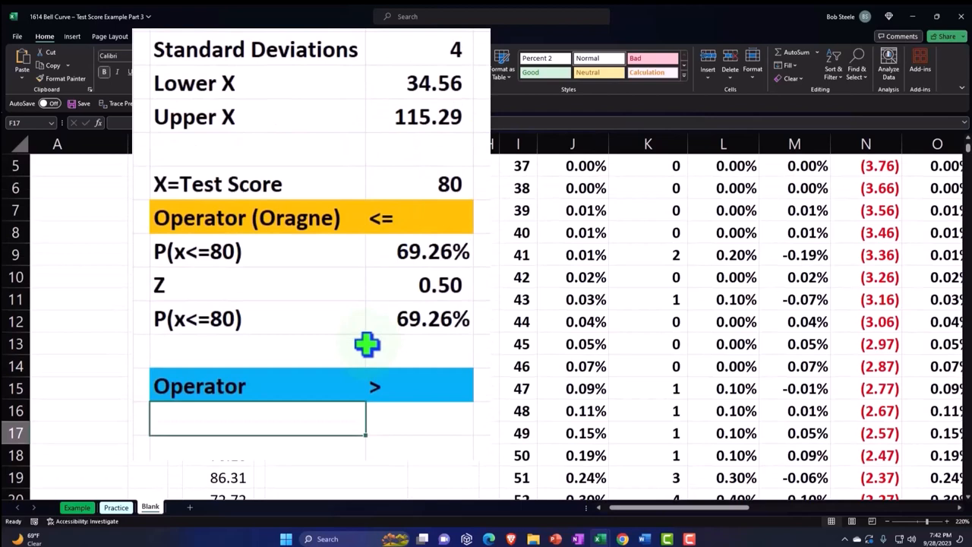
# Label the new row 'P(x>80)' in F17.
pyautogui.write('P(x')
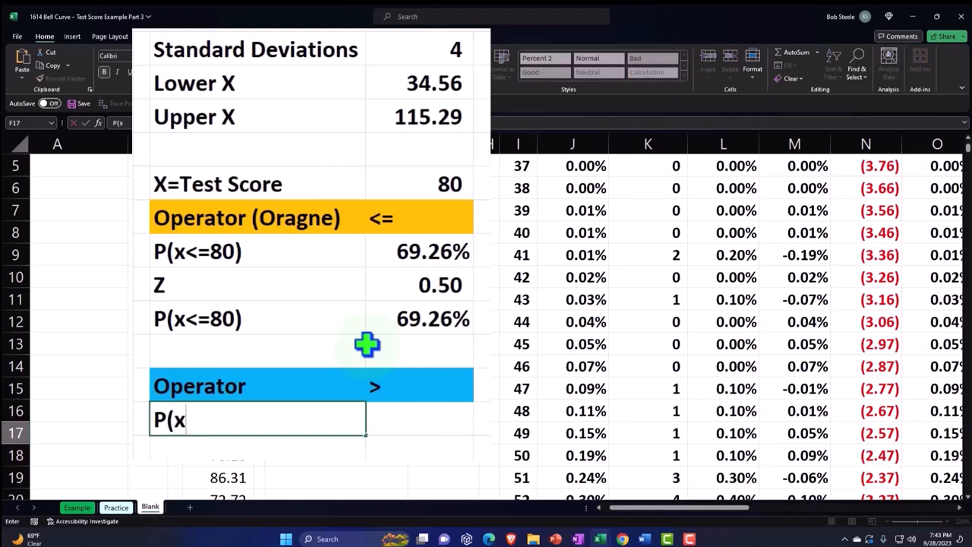
pyautogui.write('>')
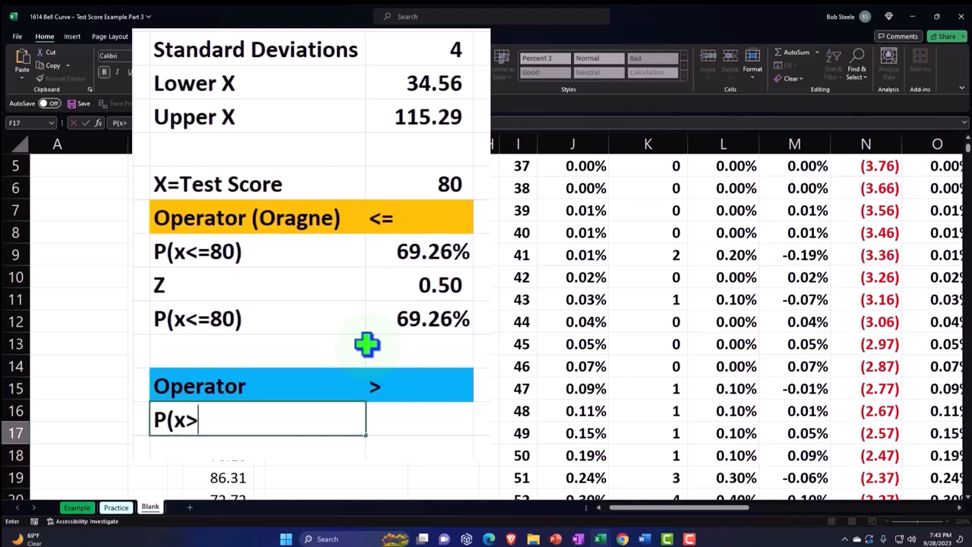
pyautogui.write('80')
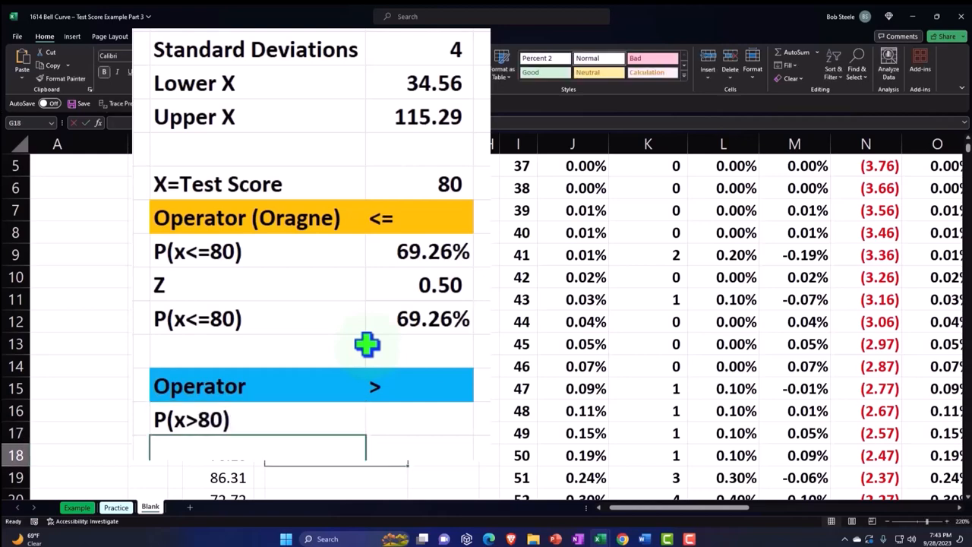
# Enter =1-G12 beside it for 30.74%, and select both probabilities to confirm 100%.
pyautogui.click(418, 417)
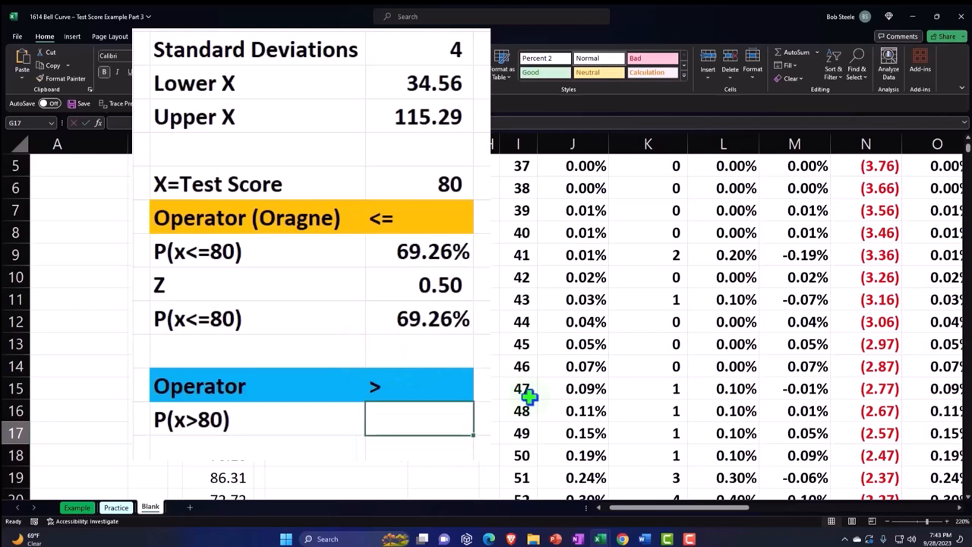
pyautogui.write('=')
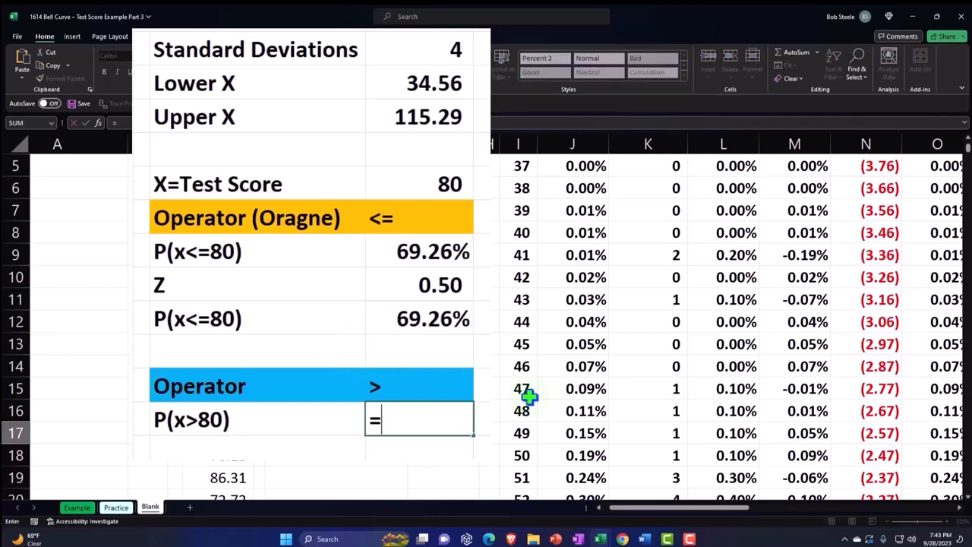
pyautogui.write('1-G12')
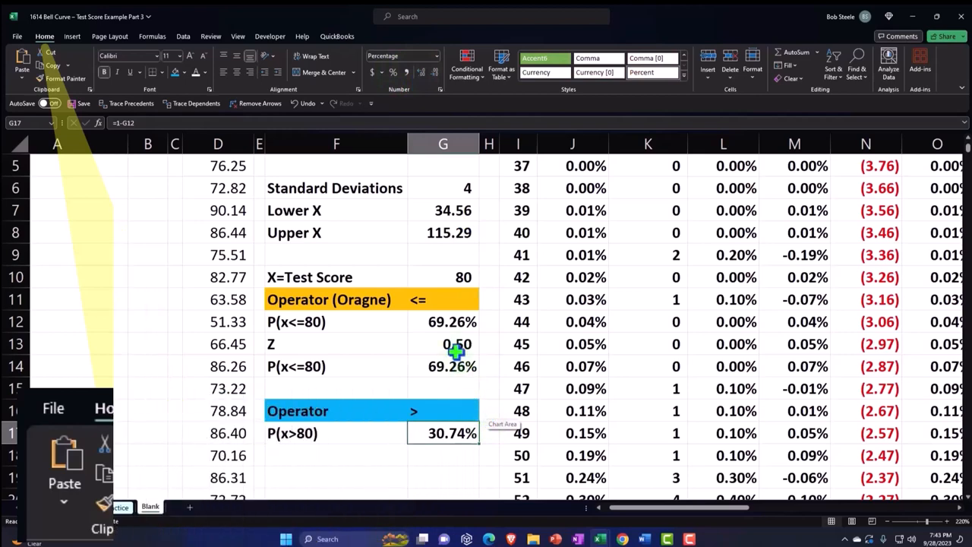
pyautogui.click(442, 321)
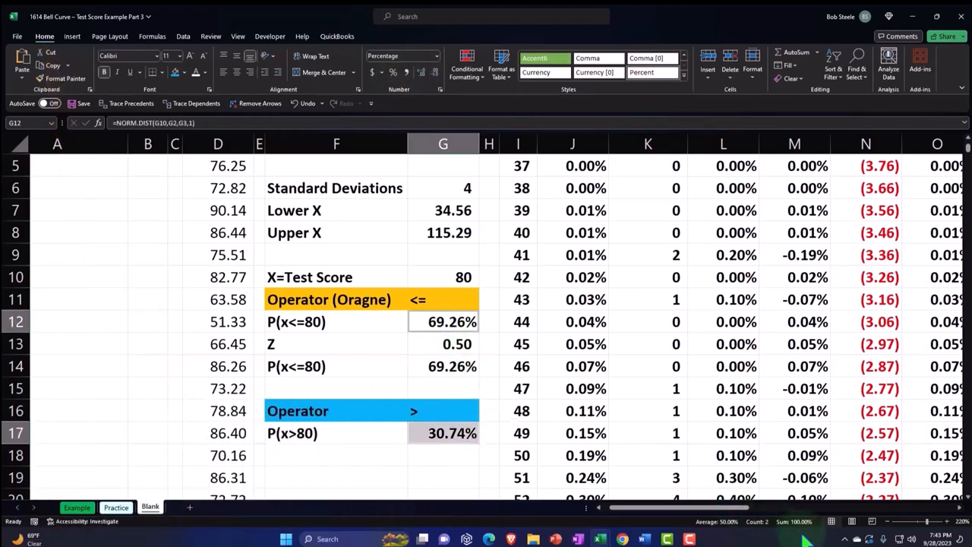